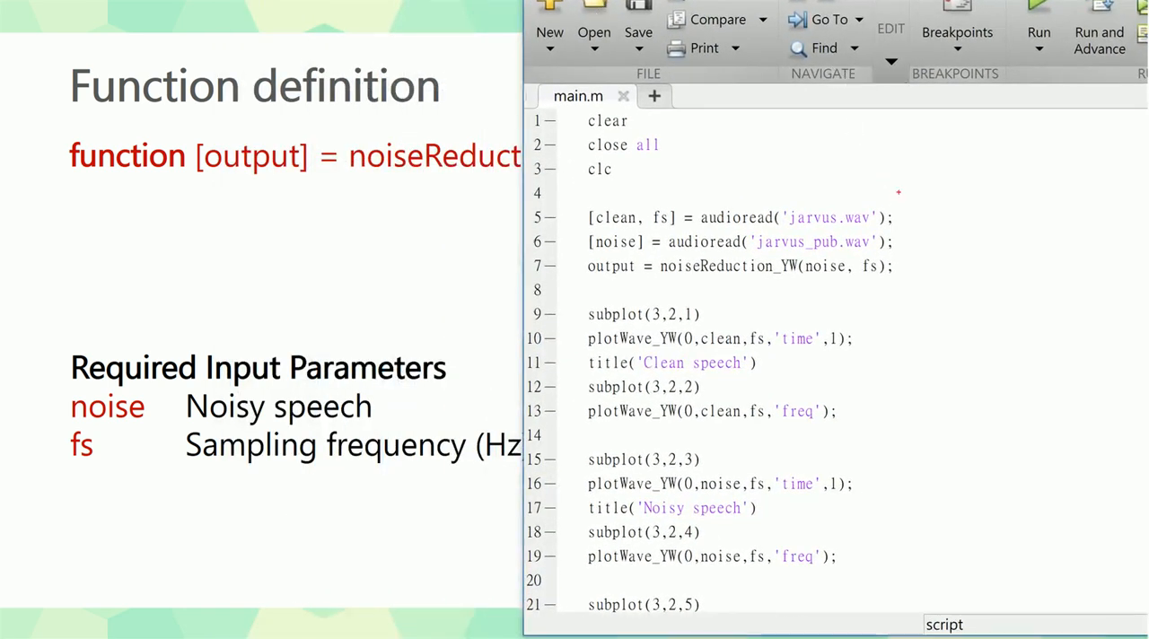
Bring main.m into view in the MATLAB Editor beside the Command Window
drag(916, 166, 942, 229)
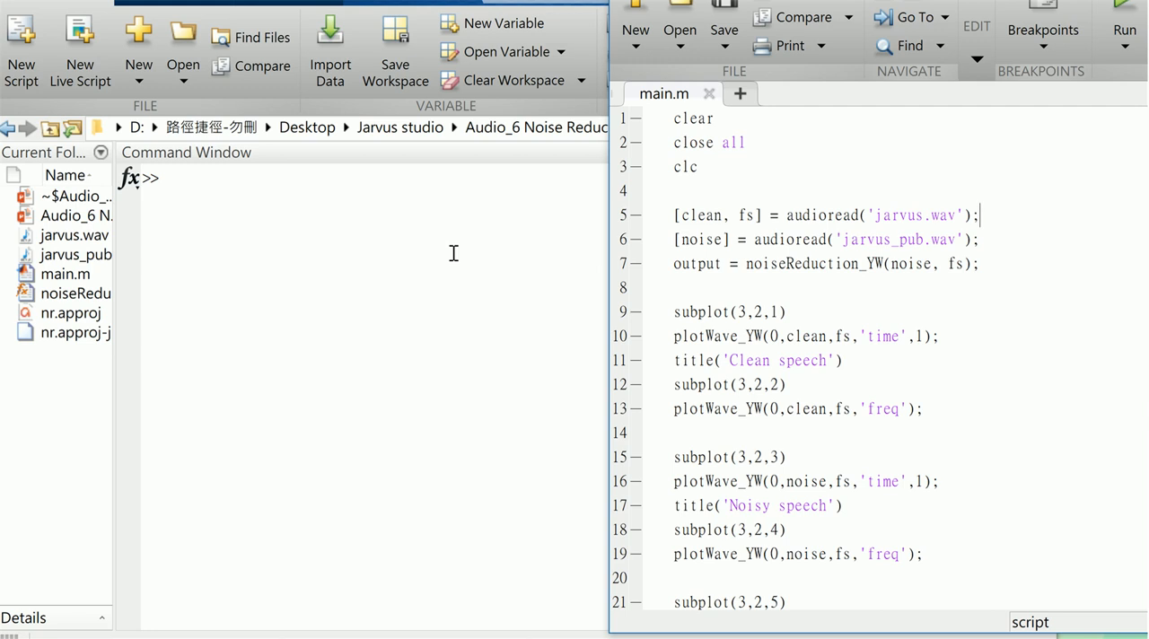
mouse_move(700, 201)
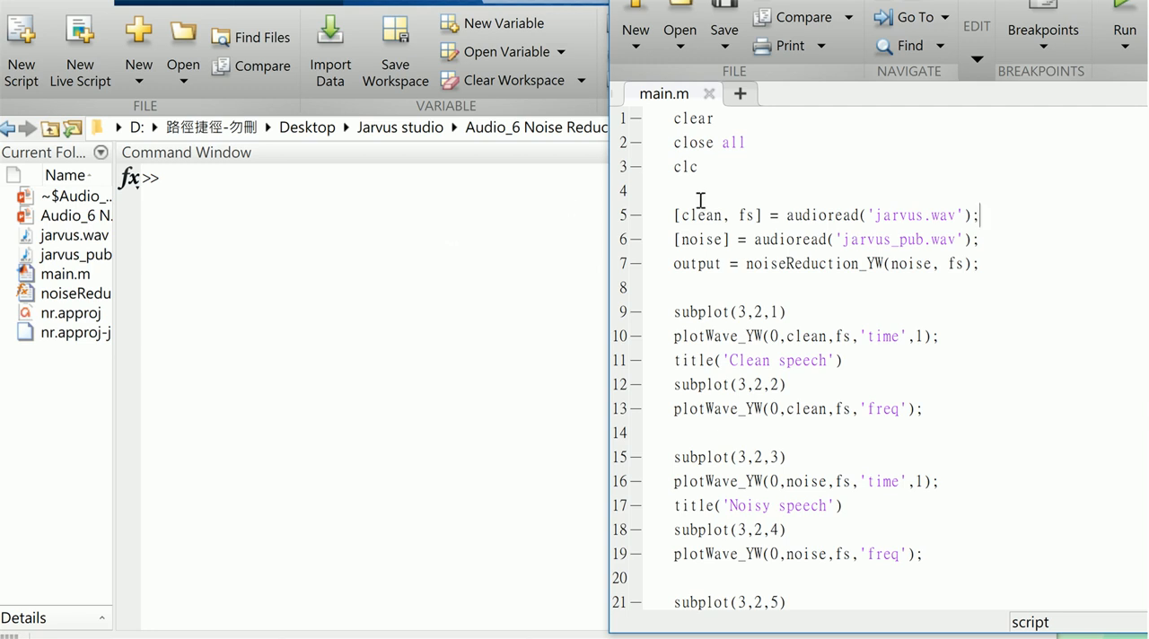
Run main.m and play the clean, noisy and enhanced signals with sound(clean,fs), sound(noise,fs), sound(output,fs)
double_click(700, 216)
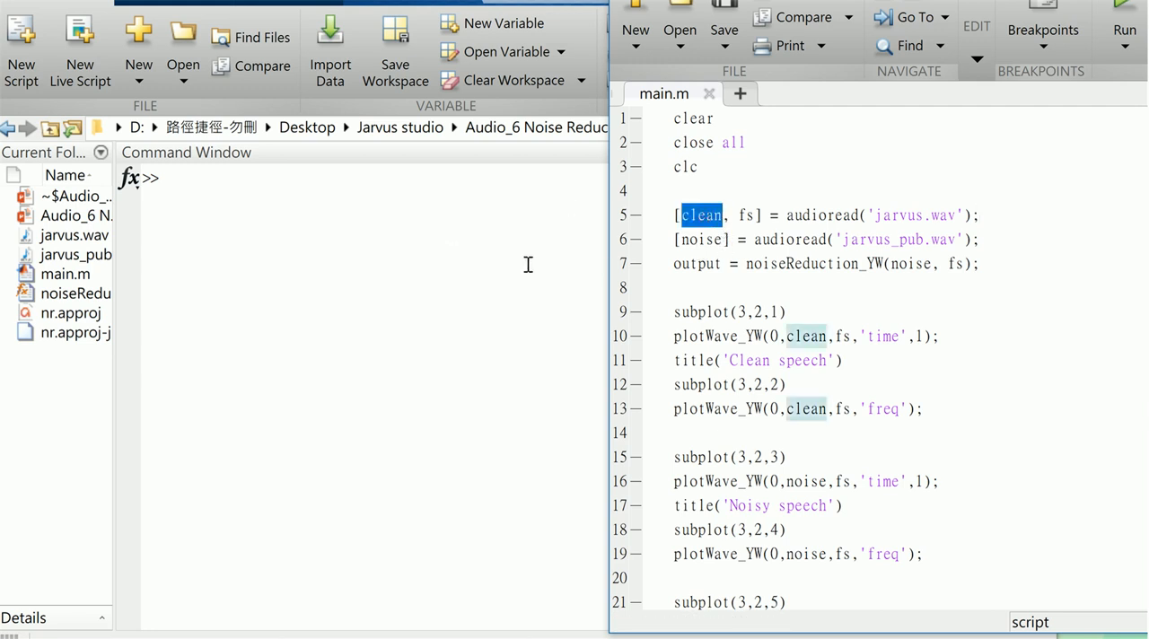
text(sound(clean)
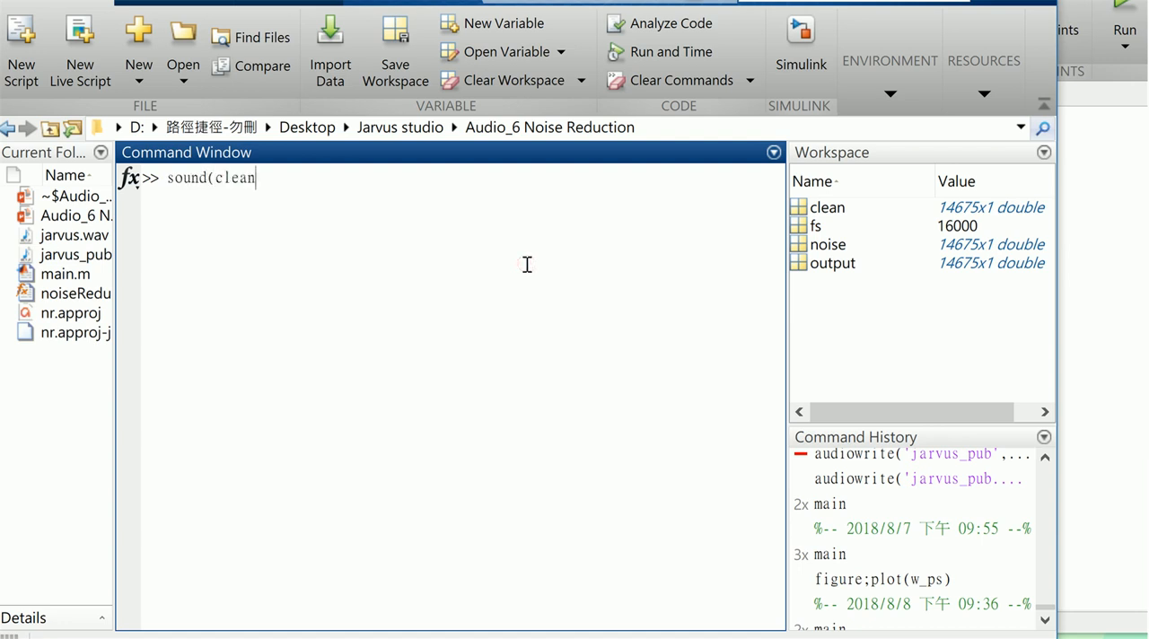
text(,fs))
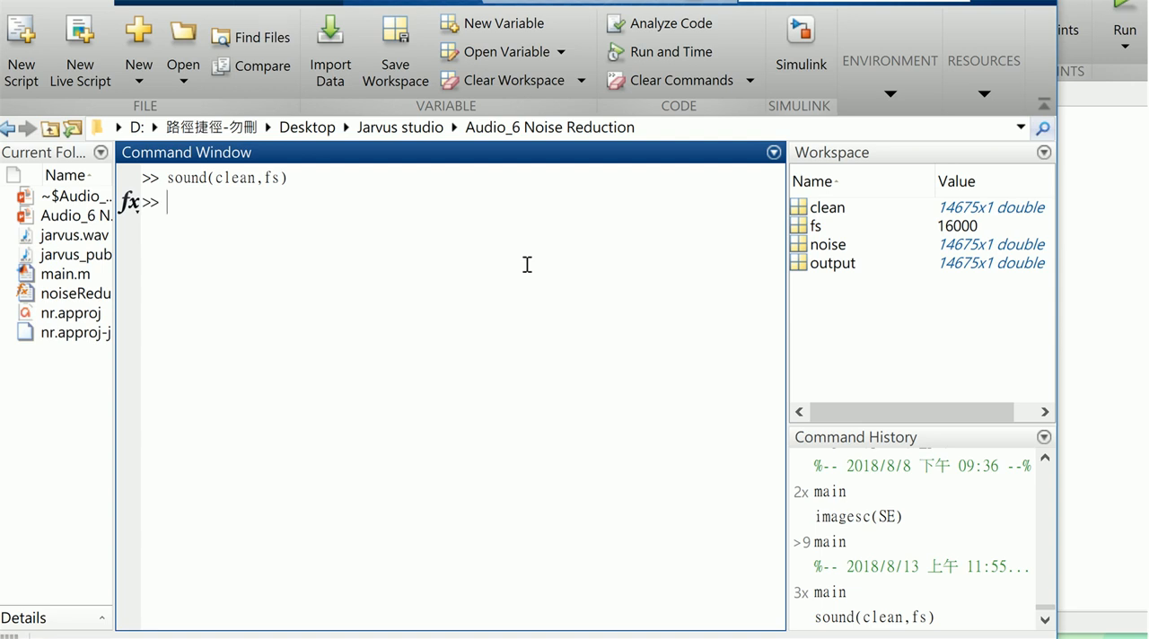
double_click(233, 202)
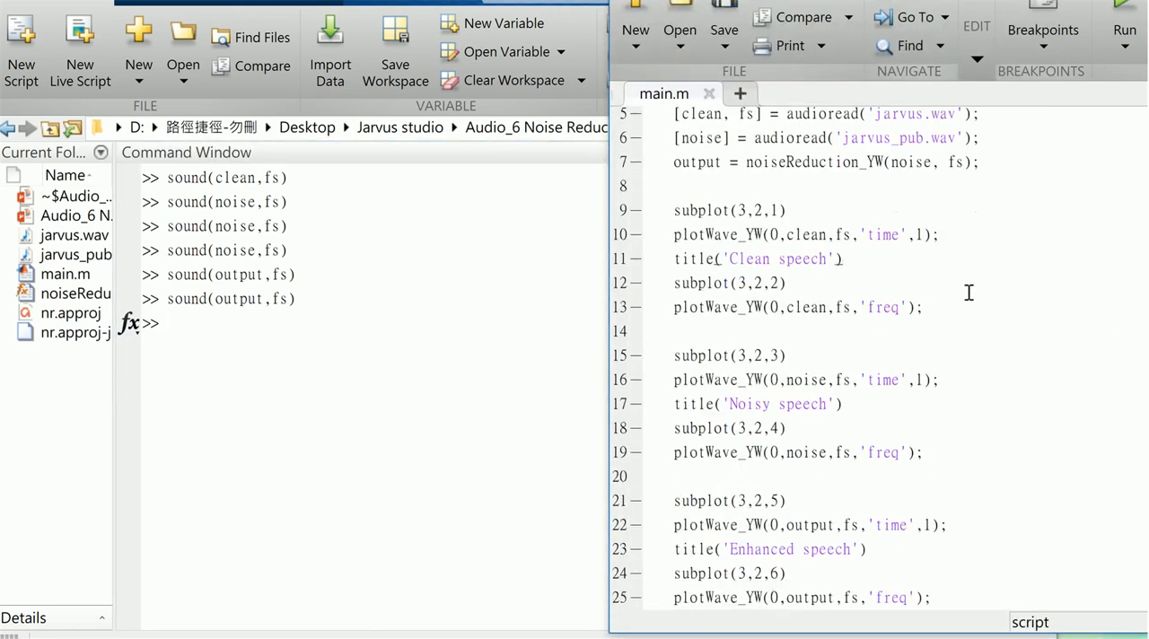
double_click(883, 307)
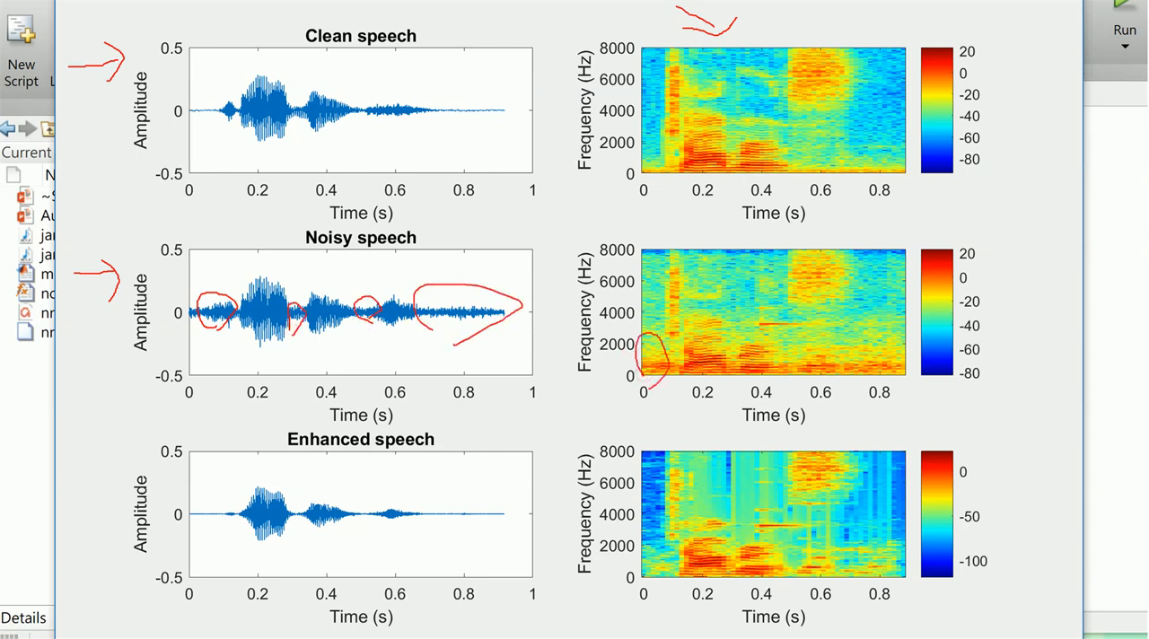
Mark the noise in the noisy spectrogram and compare it against the enhanced speech plot
drag(799, 383, 876, 302)
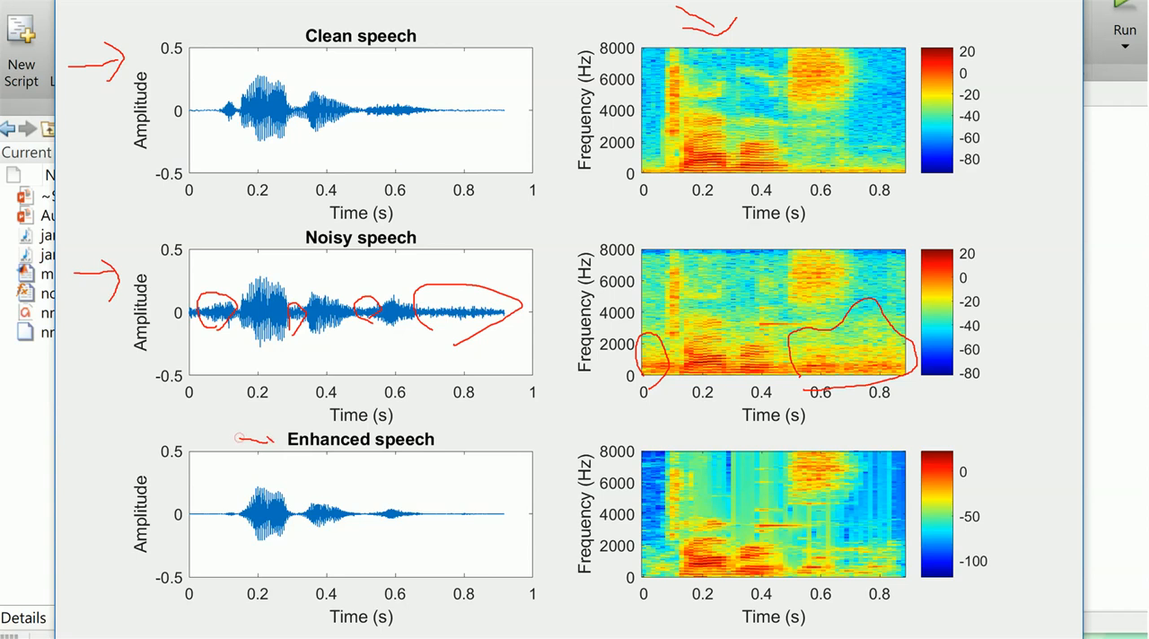
drag(158, 525, 416, 478)
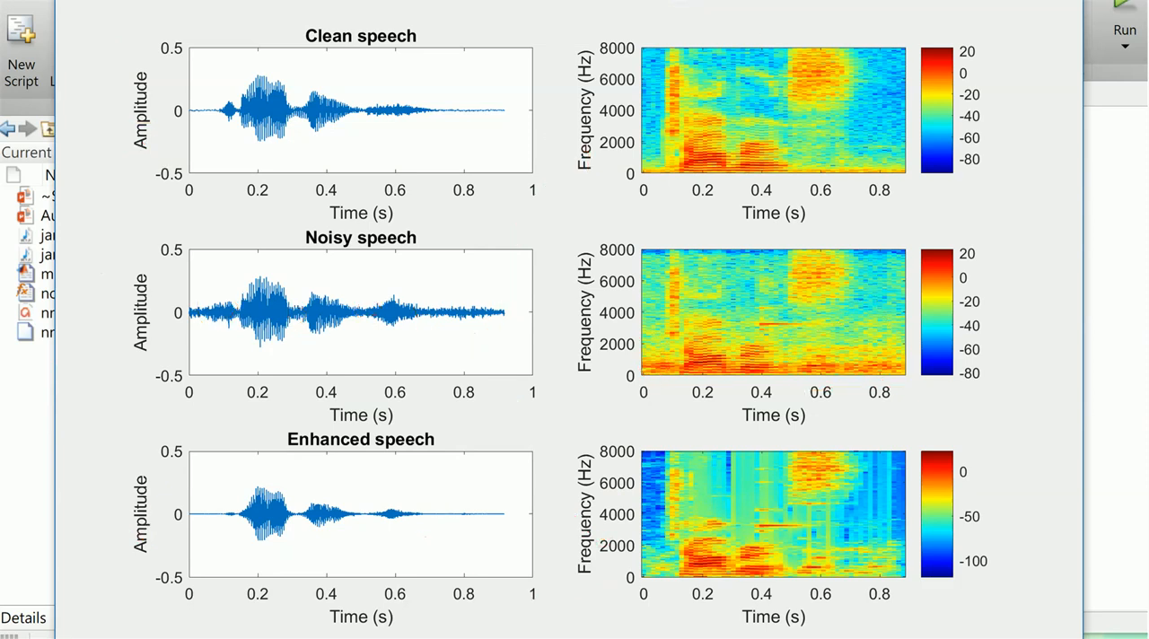
mouse_move(991, 621)
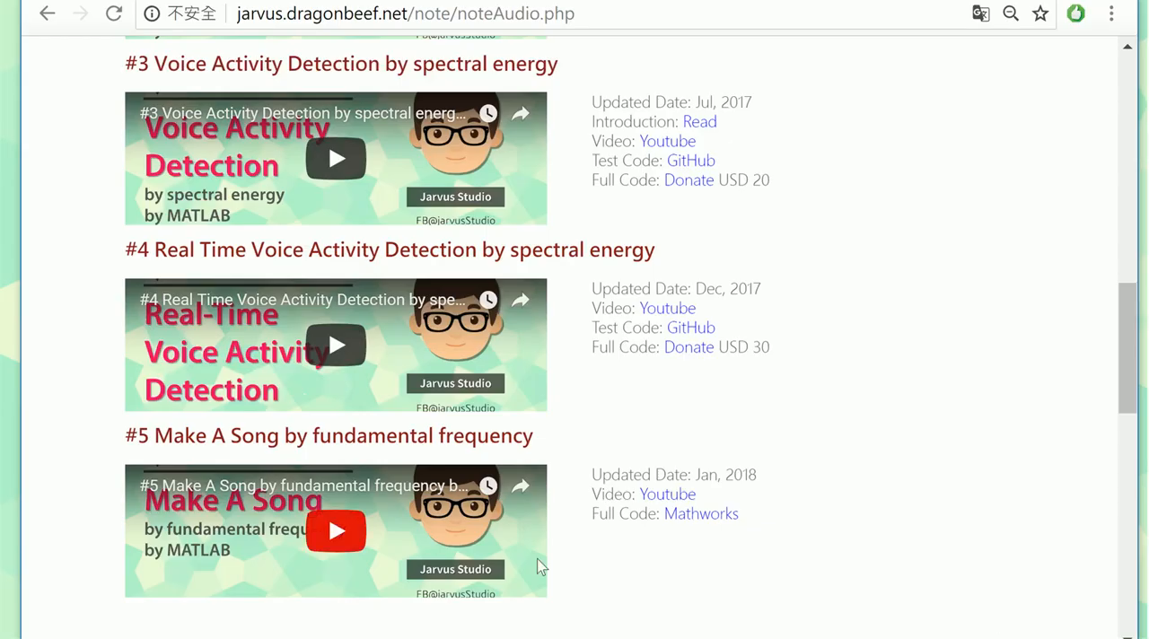
Scroll the notes page to its top, then down to the #1 and #2 session entries
scroll(up, 3)
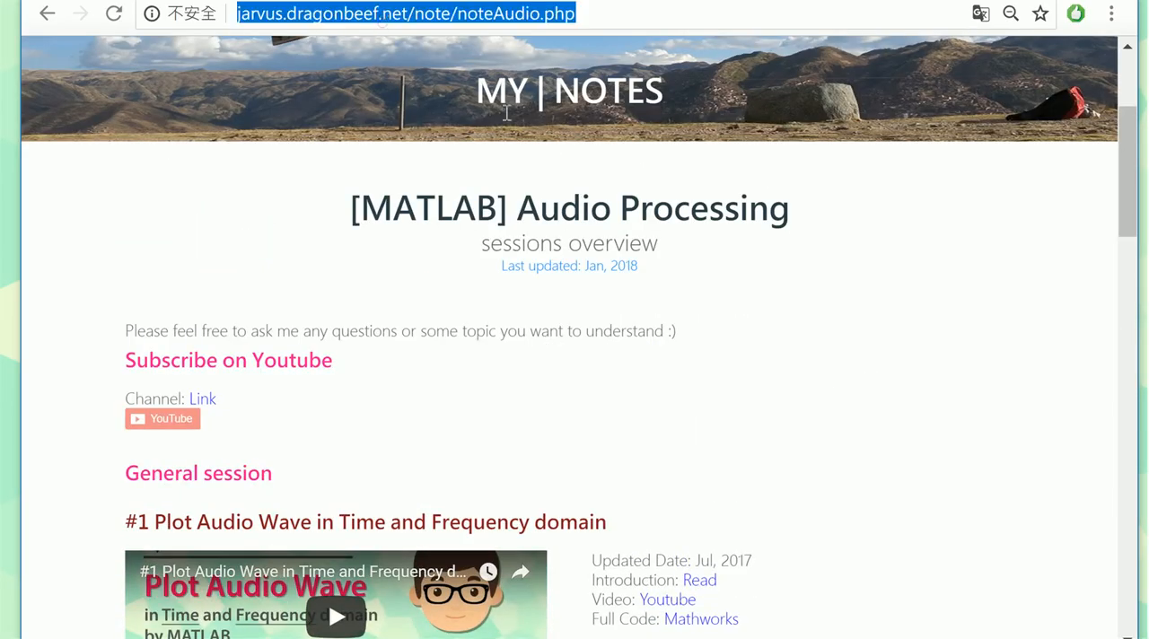
scroll(down, 3)
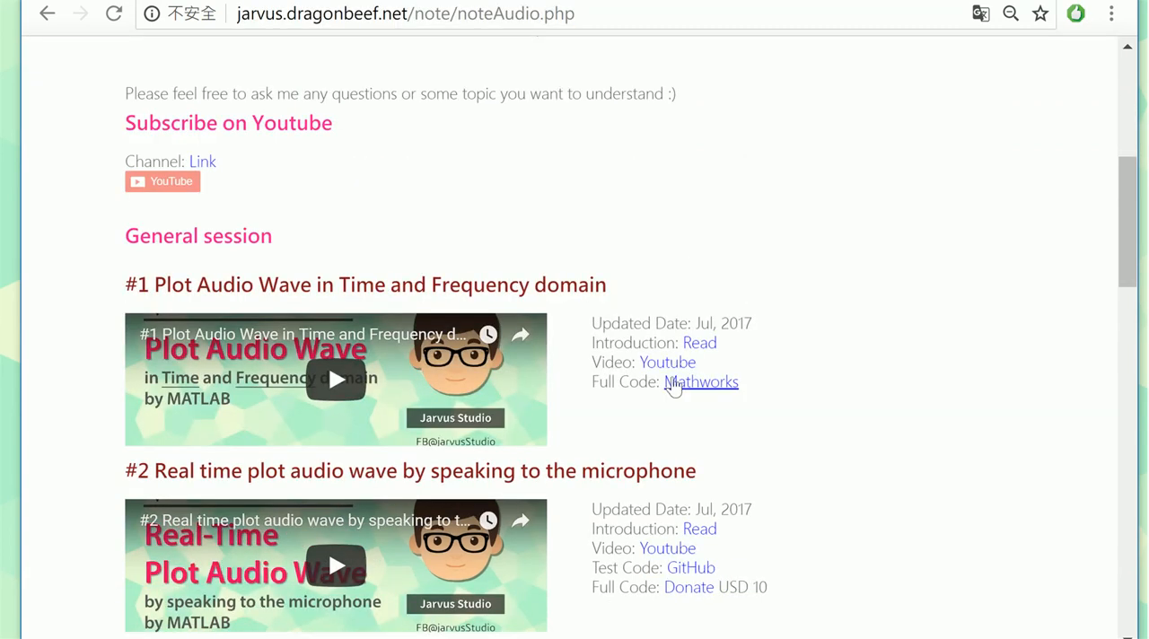